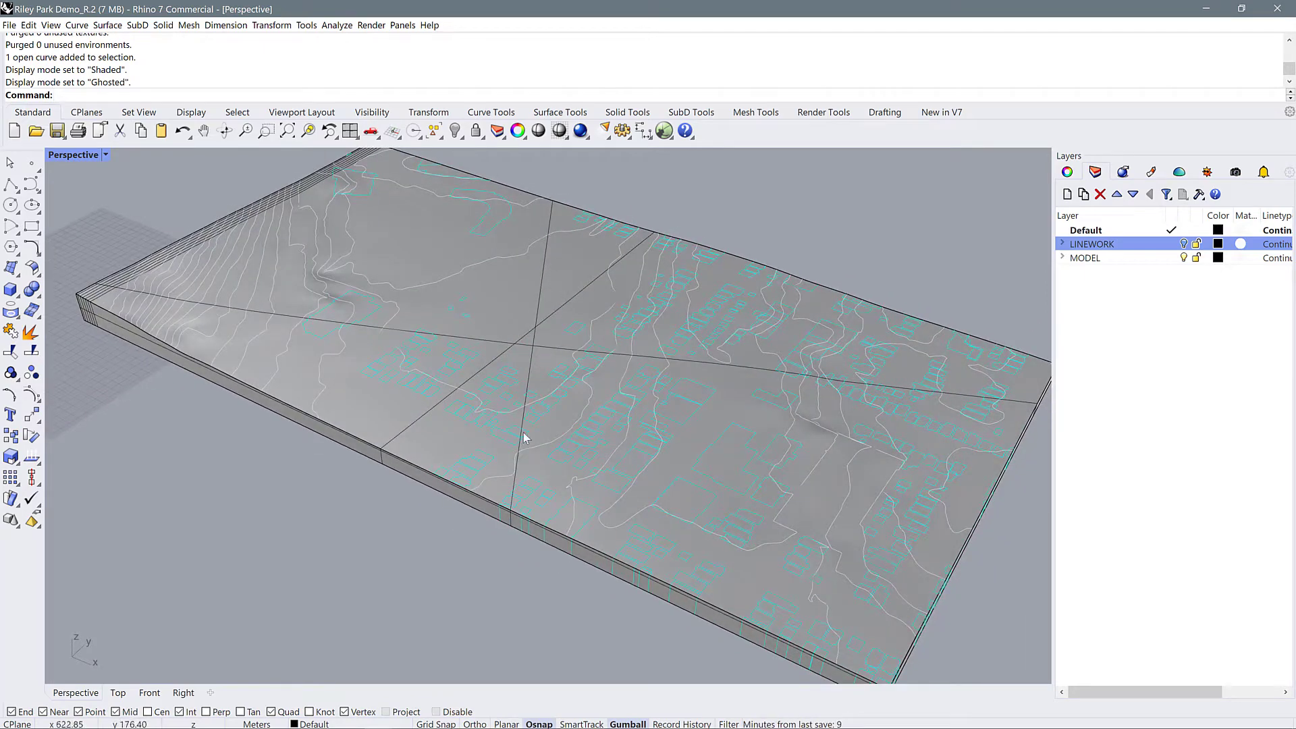
mouse_move(633, 350)
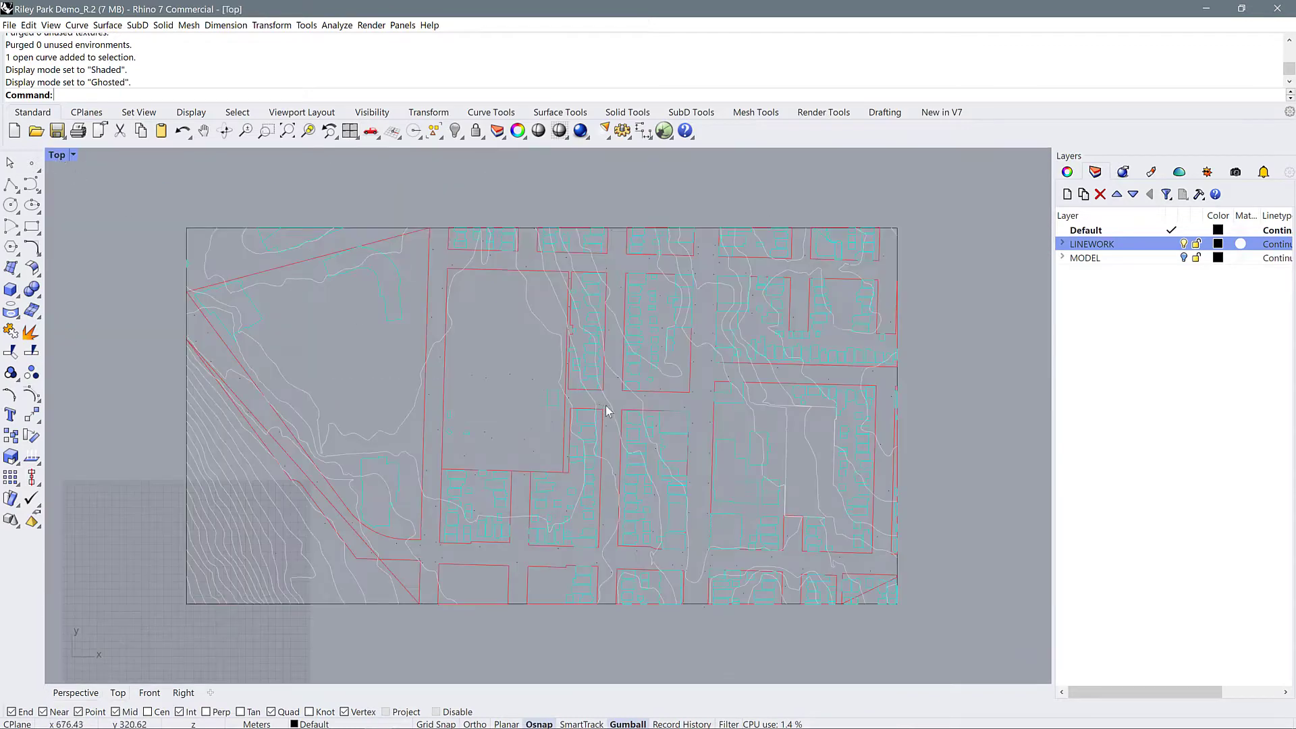
Switch the Perspective viewport to the Top view to review the site linework in plan.
left_click(1061, 243)
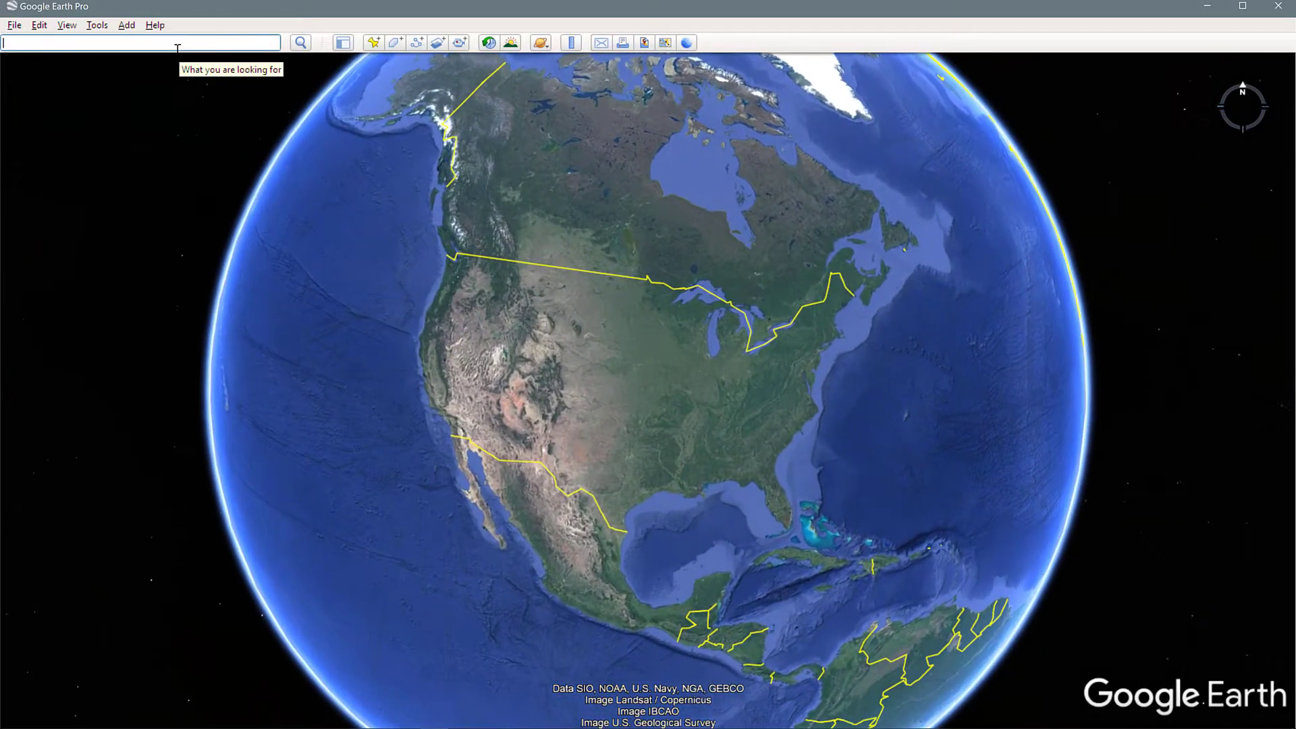
Search for 'Riley Park, Vancouver, BC, Canada' and fly to the park in Google Earth.
type("Riley Park, Vancouver, BC, Canada")
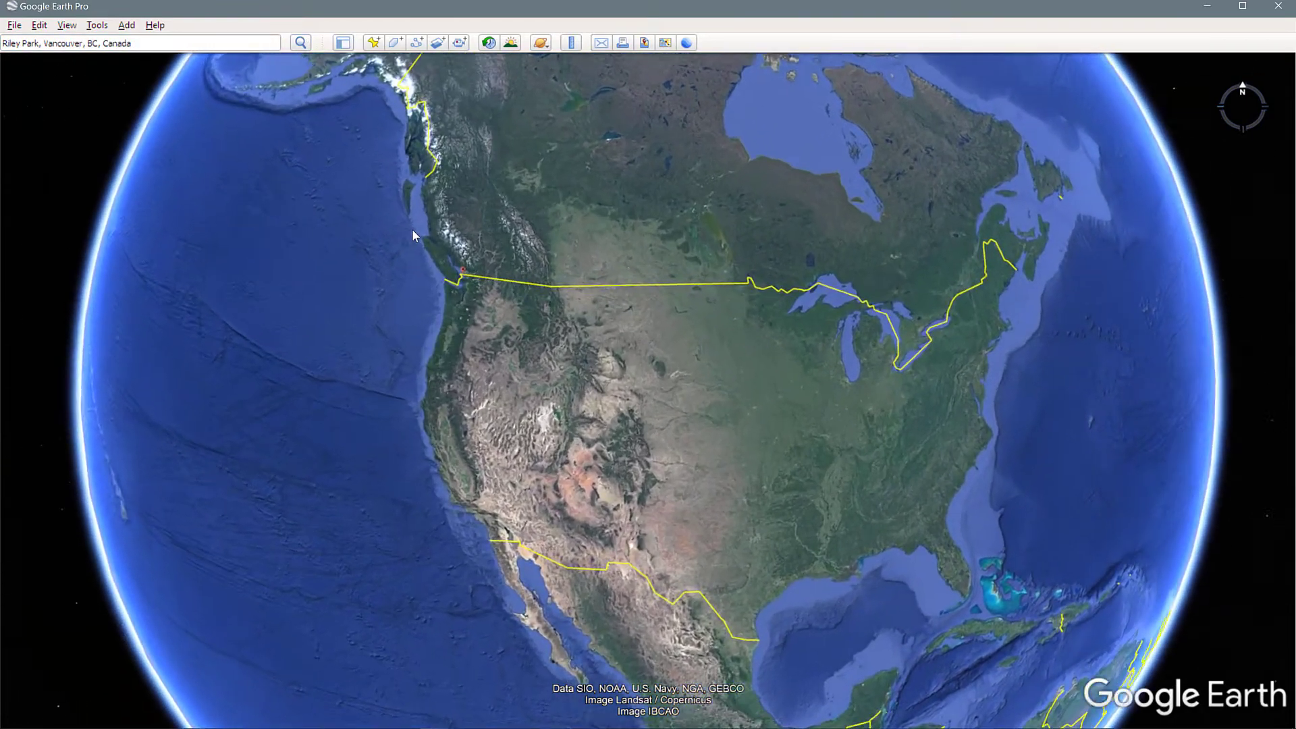
left_click(300, 41)
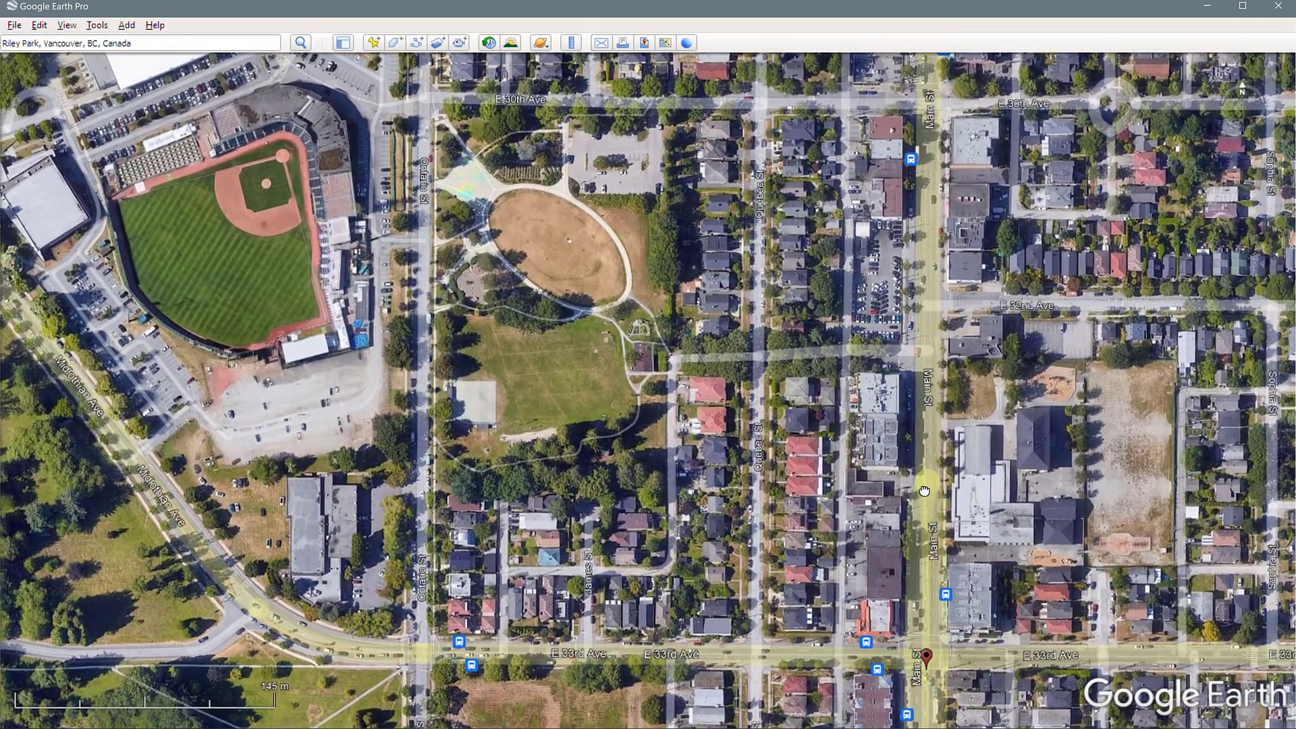
key("alt+tab")
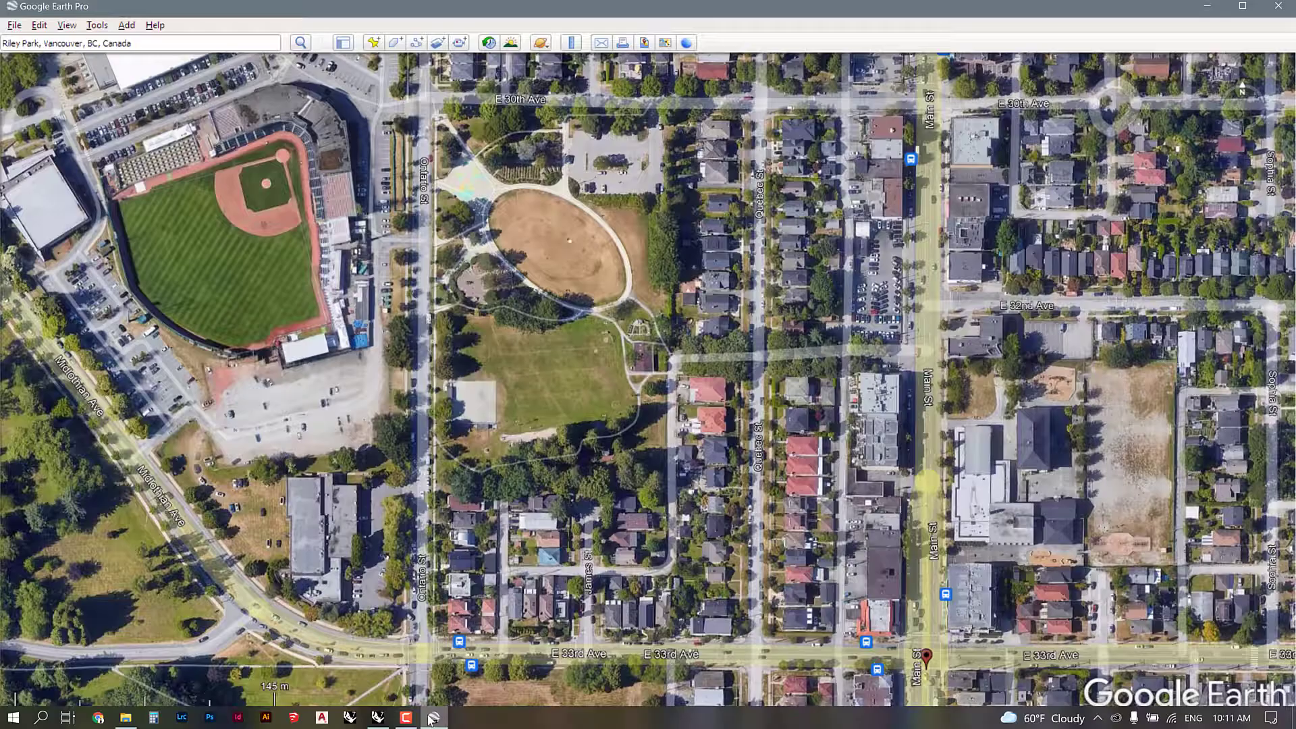
Start a Save Image export with the legend removed and resolution set to Maximum (4800x2429).
left_click(65, 24)
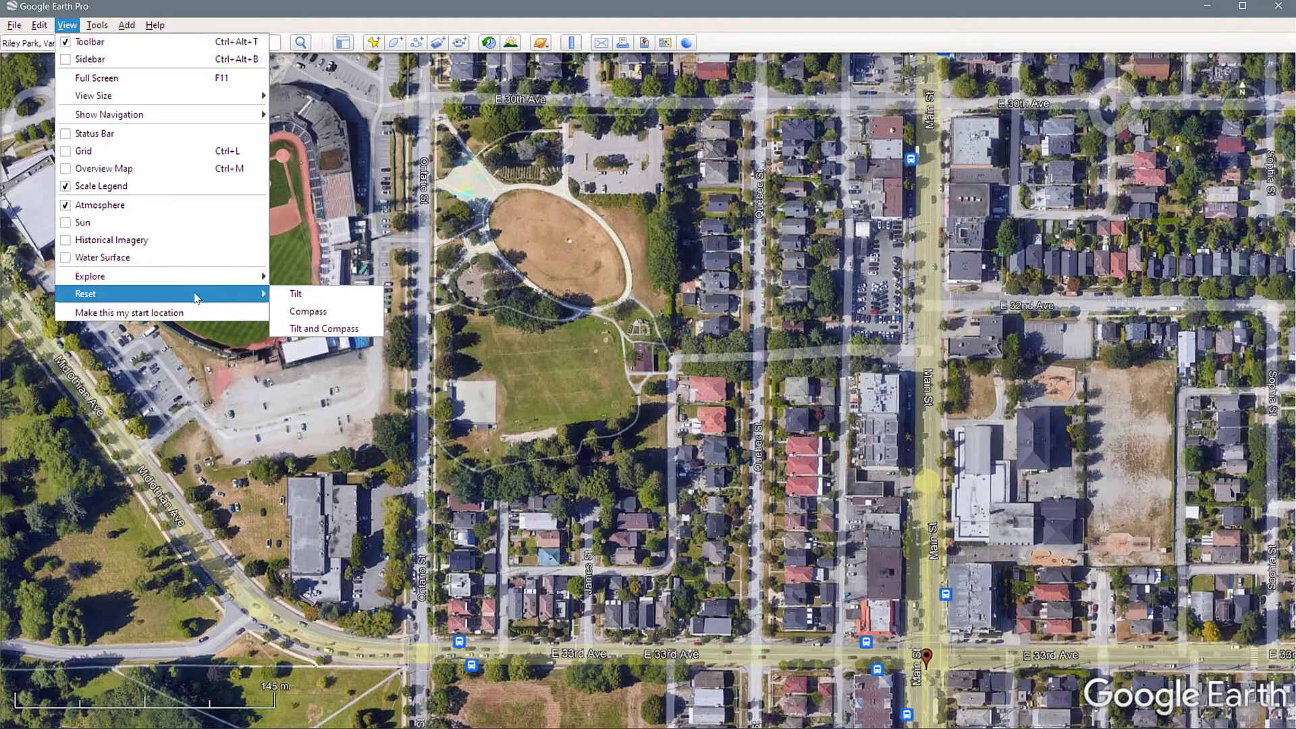
left_click(11, 24)
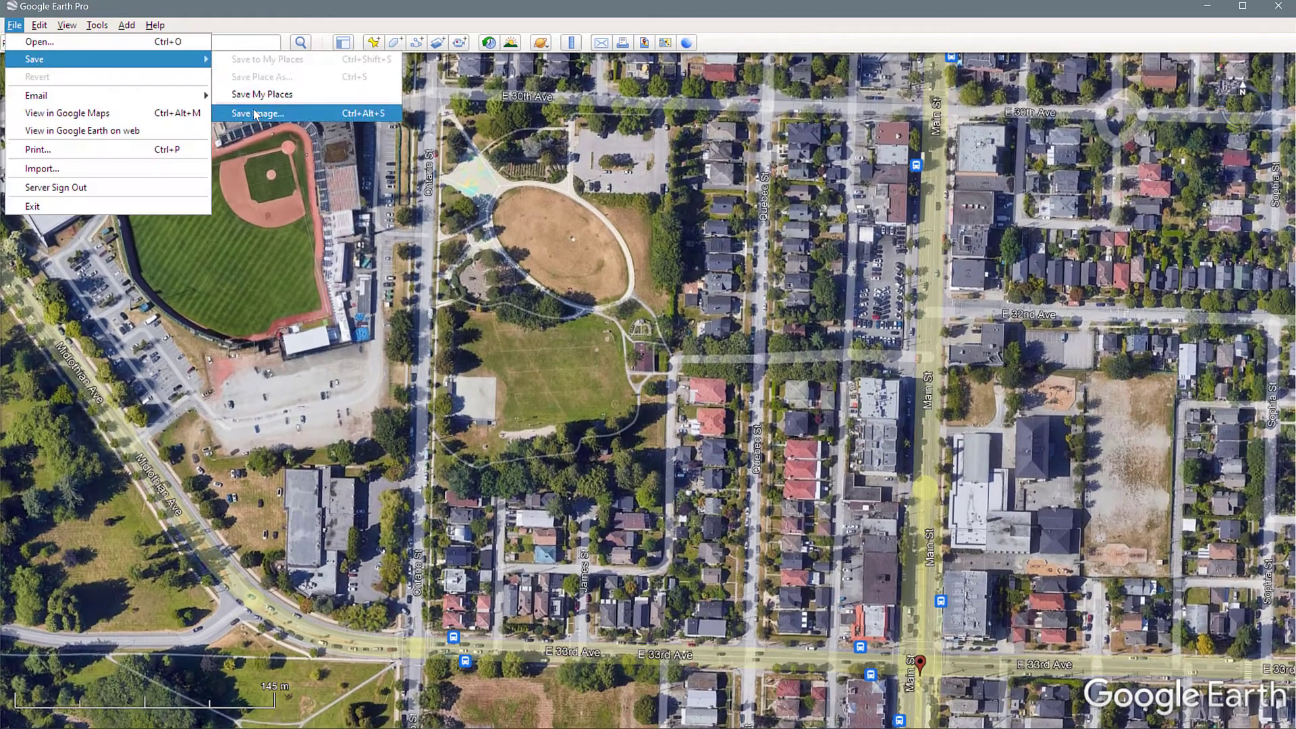
left_click(258, 113)
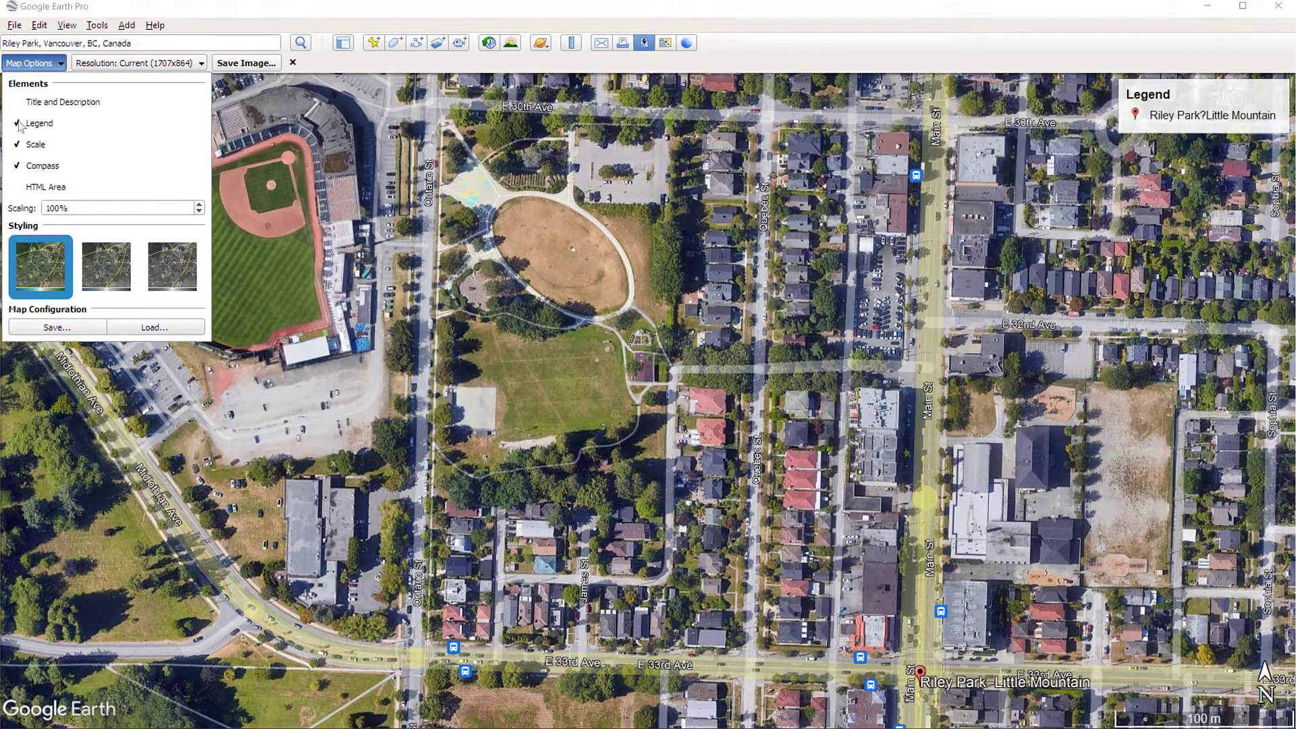
left_click(16, 123)
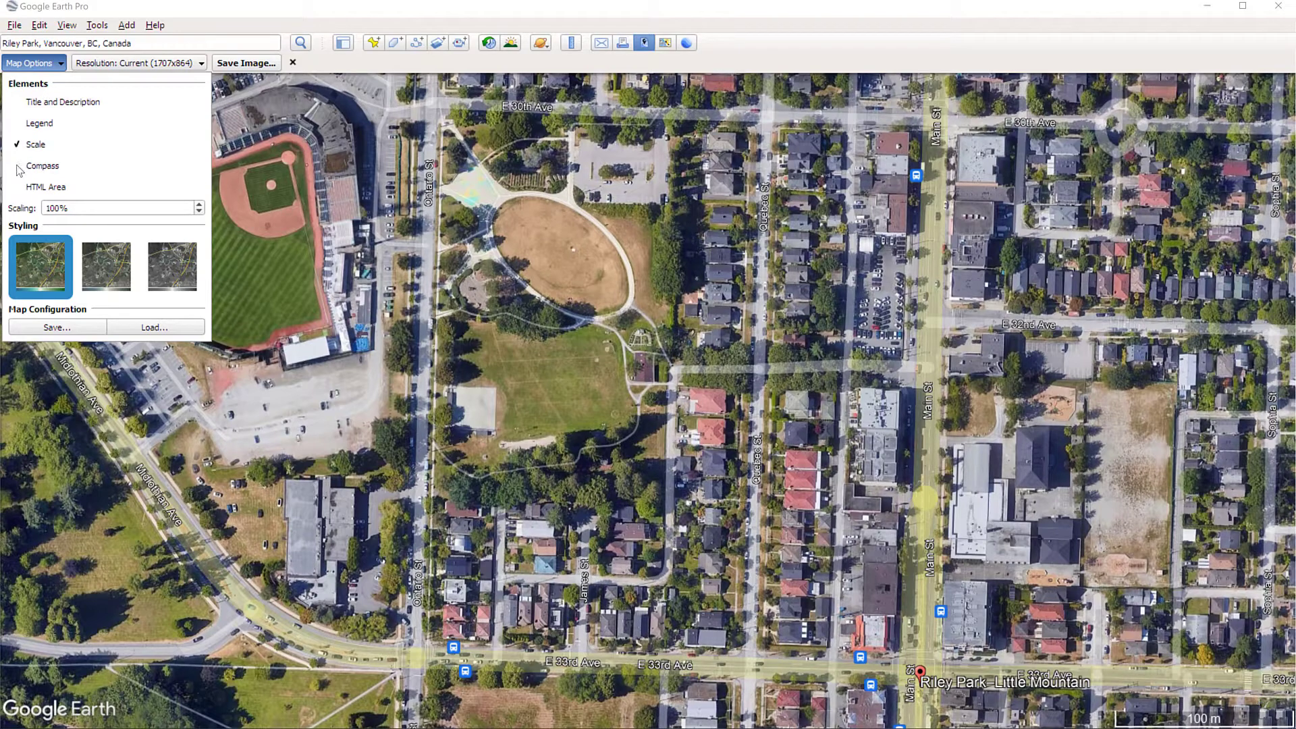
left_click(141, 62)
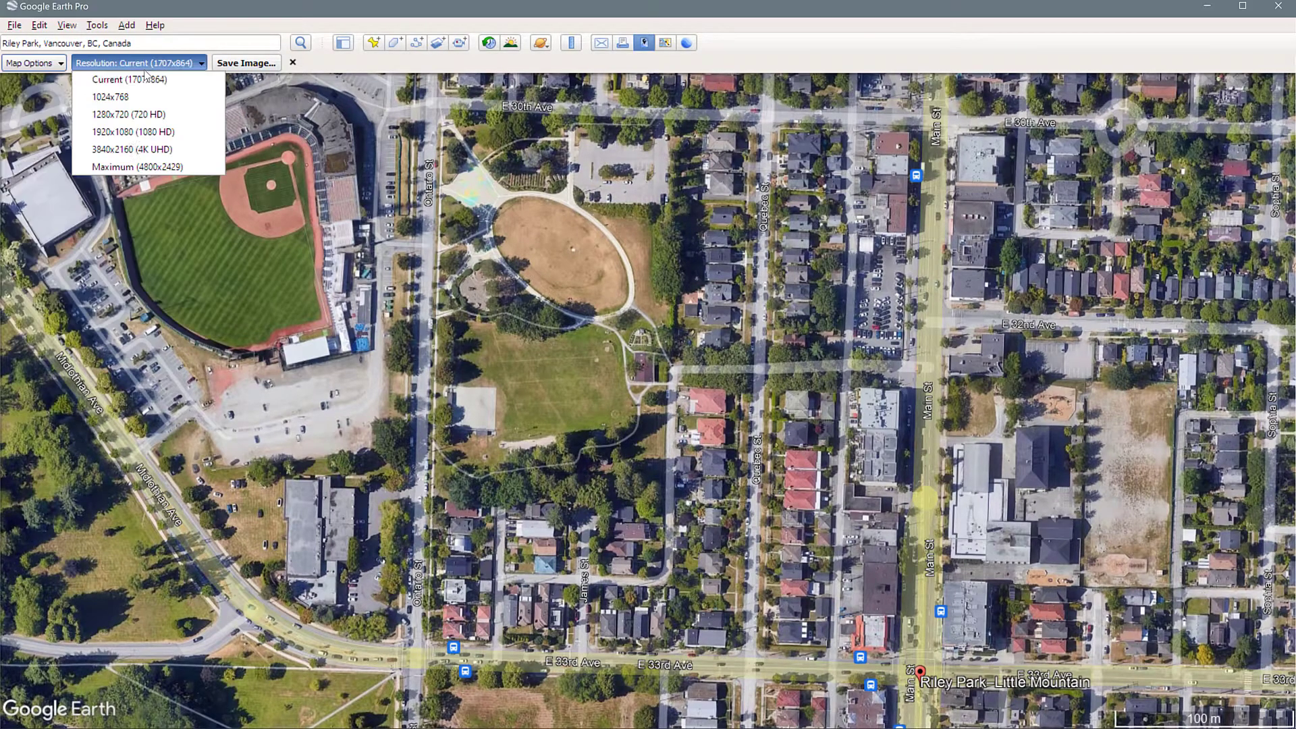
left_click(139, 167)
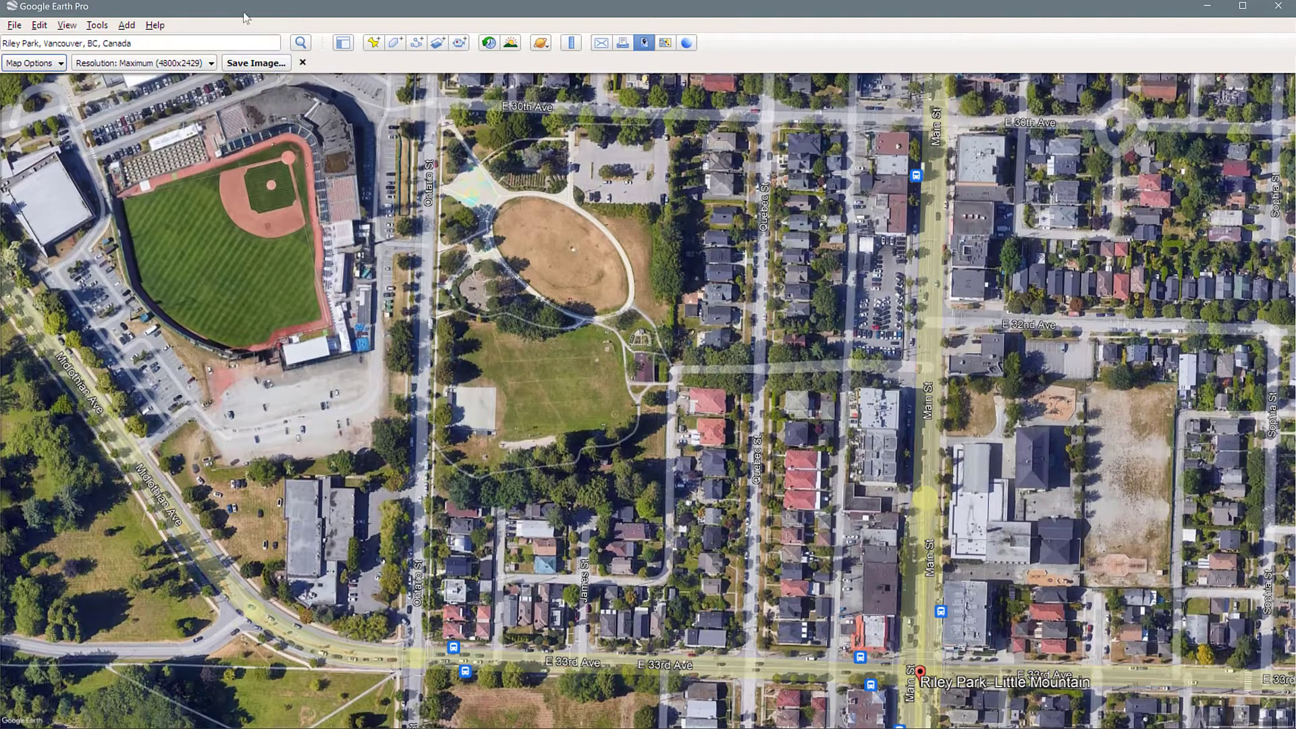
Keep the scale included, hide the sidebar lists, and start saving the high-resolution image.
left_click(347, 42)
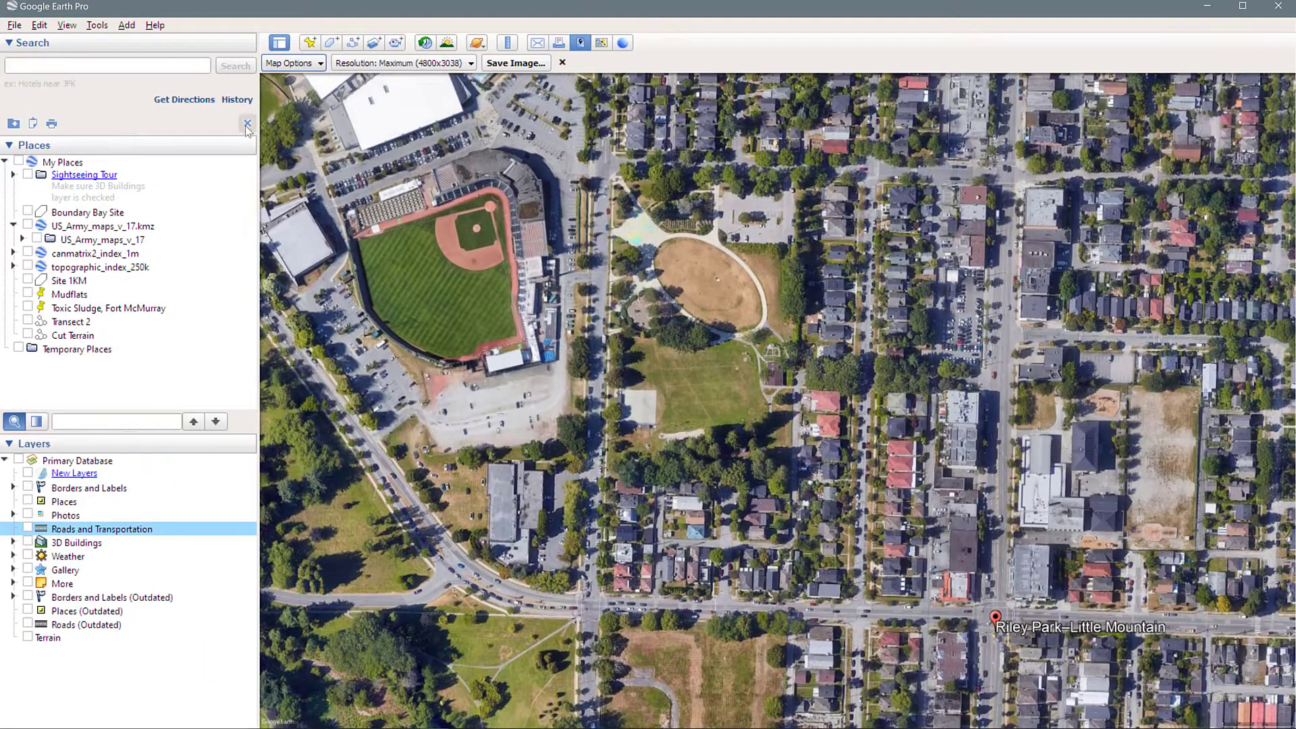
left_click(247, 123)
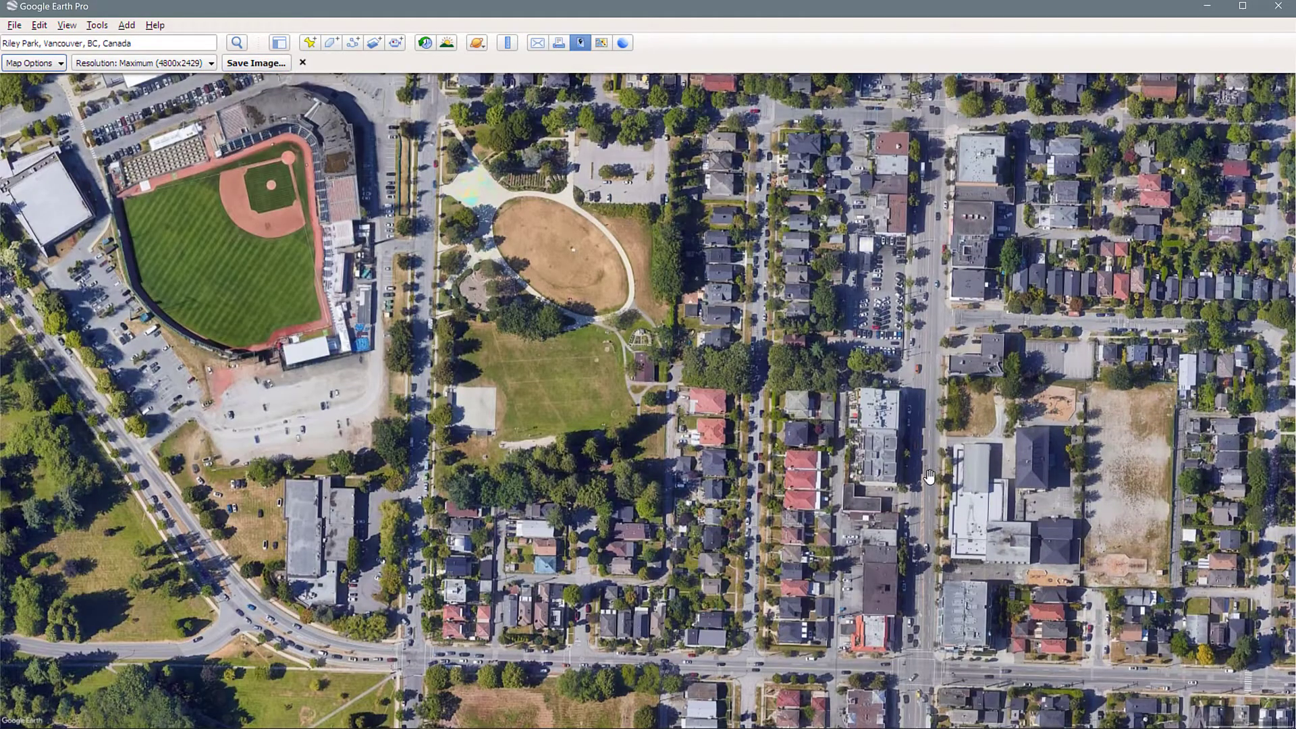
left_click(32, 62)
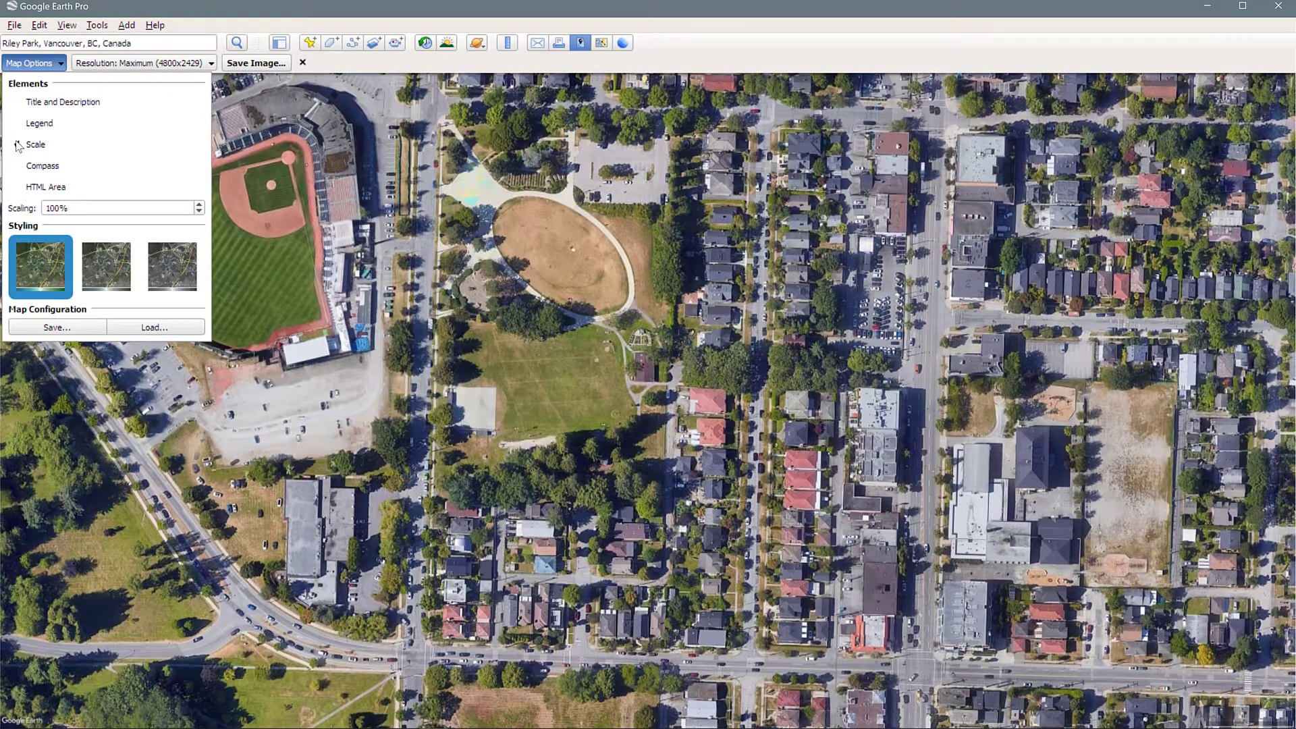
left_click(18, 144)
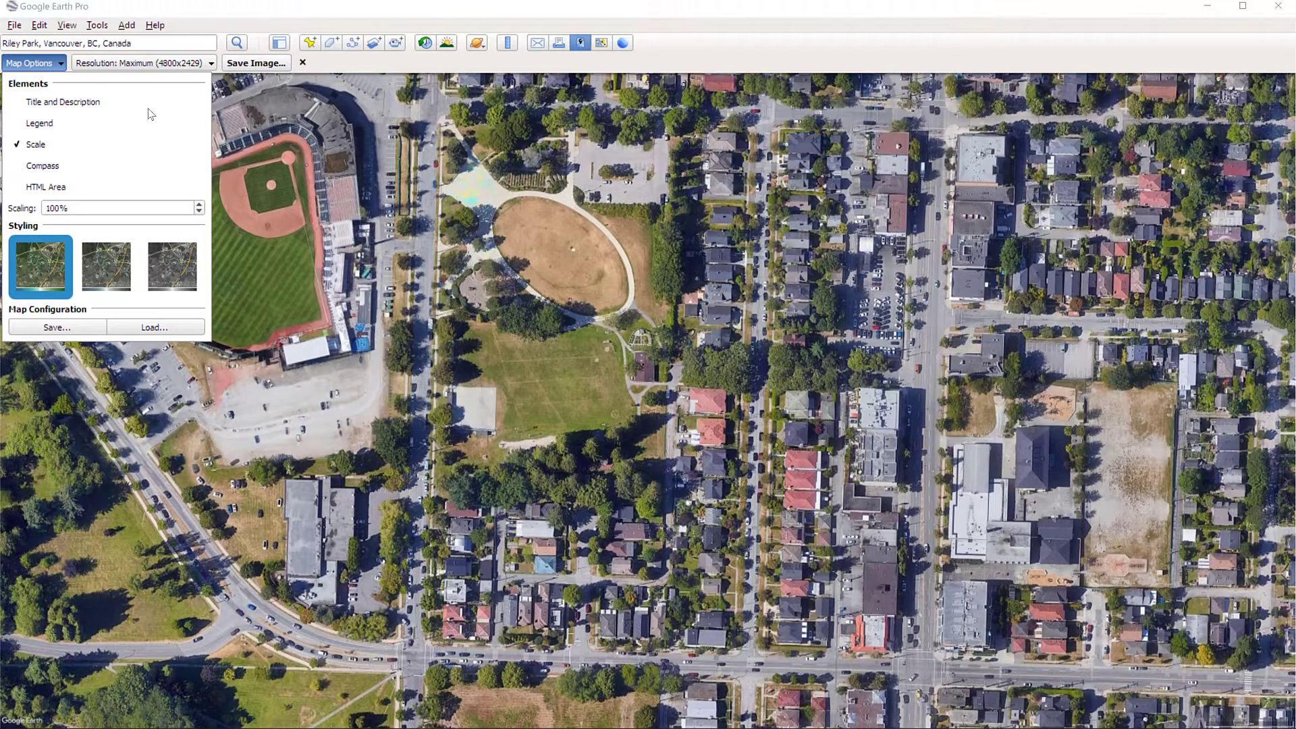
left_click(256, 62)
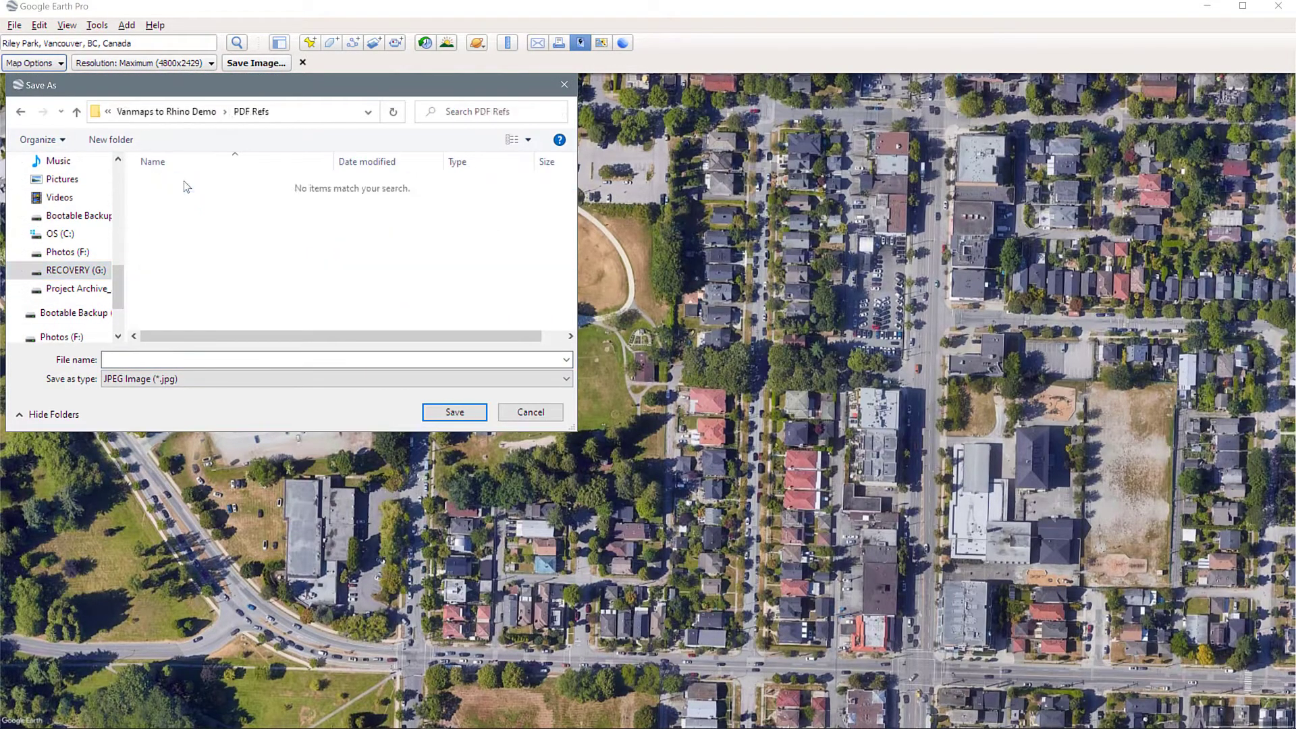
Save the aerial view as a JPEG named 'Google Maps BG' in the PDF Refs folder.
type("Google Maps BG")
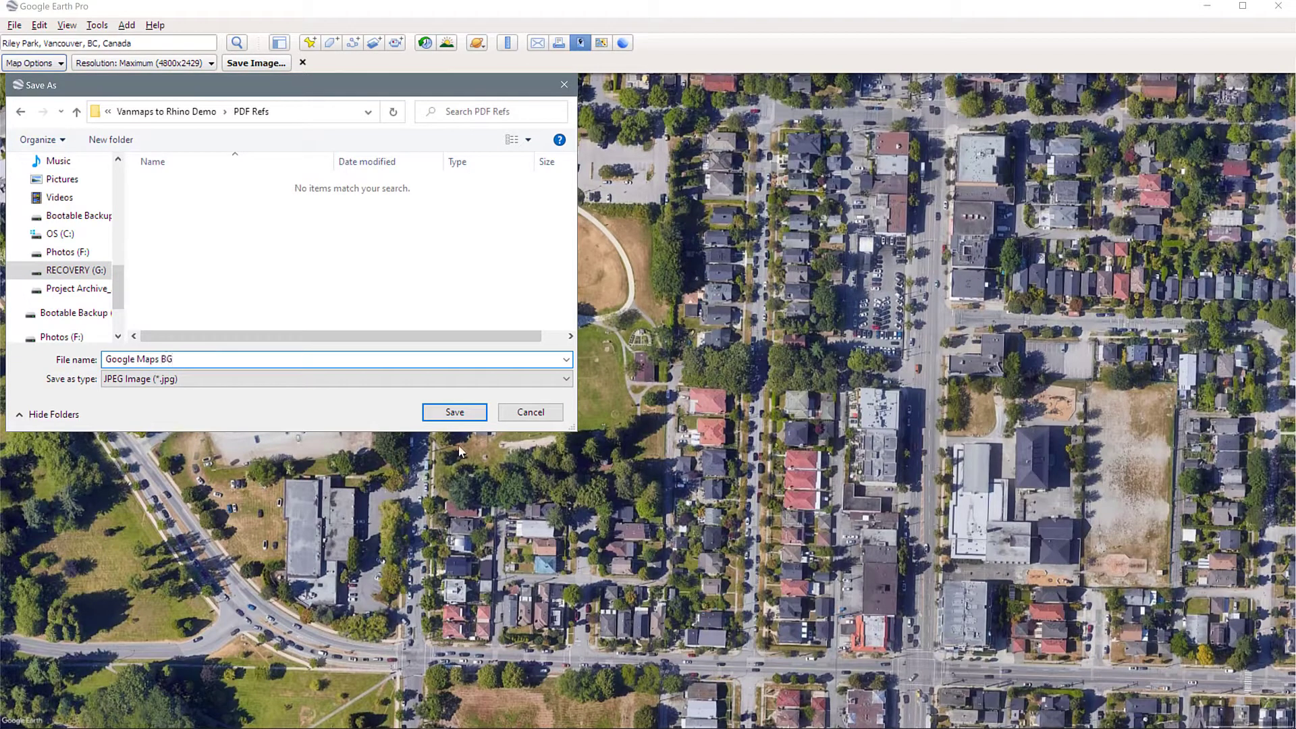
left_click(453, 413)
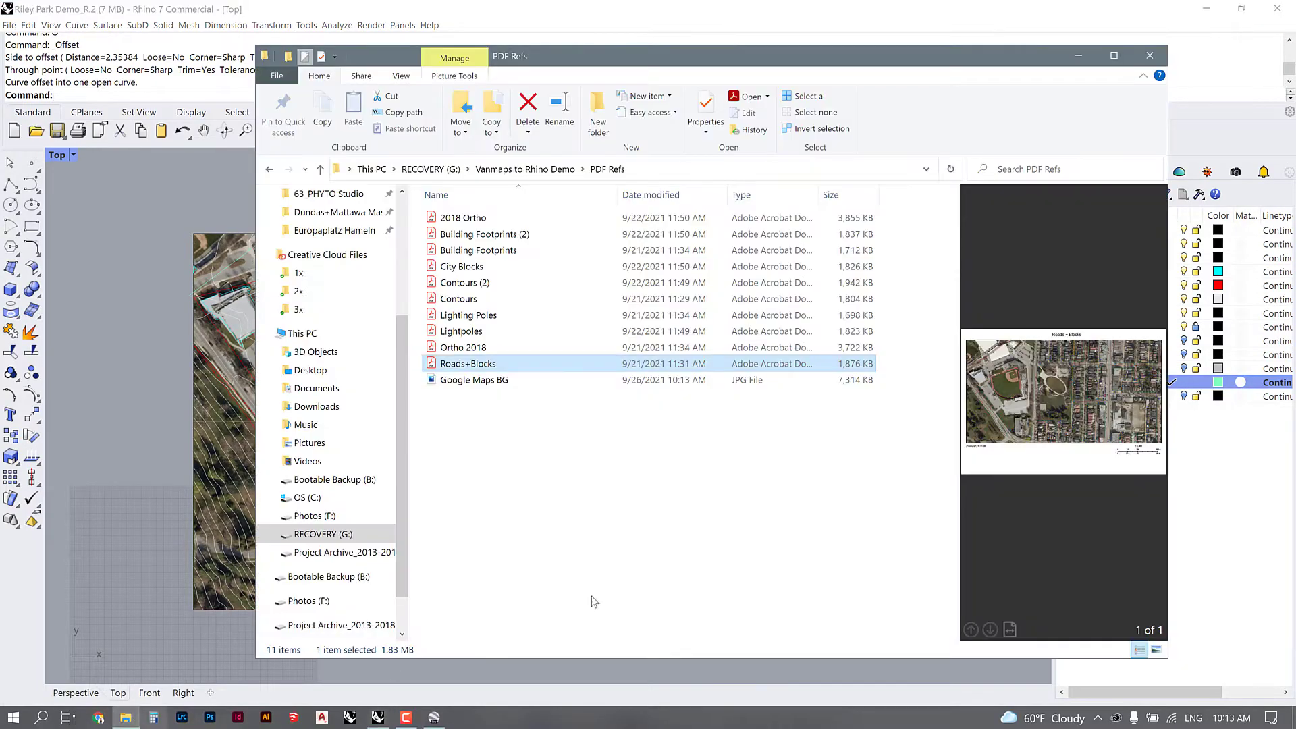
Place Google Maps BG.jpg as a picture in the Top viewport over the park linework.
left_click(474, 379)
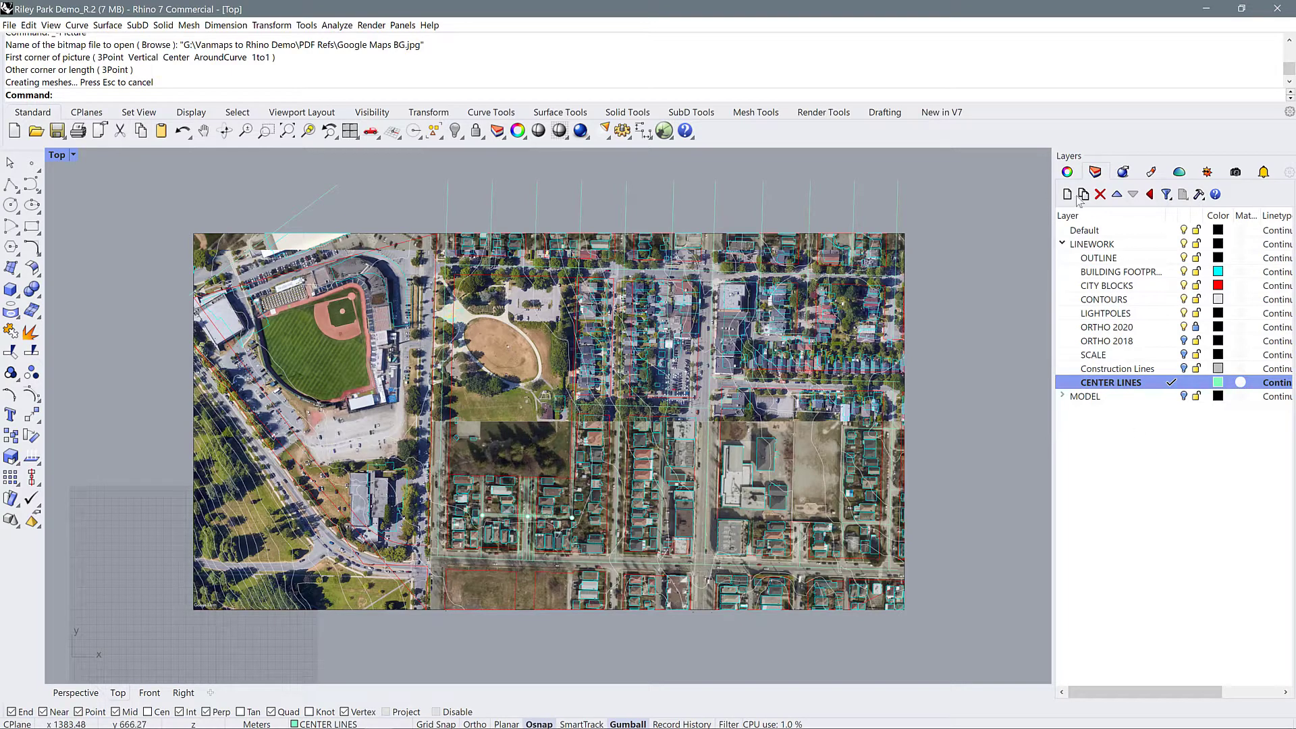
Create a GOOGLE IMG layer and move the placed picture onto it.
left_click(1066, 194)
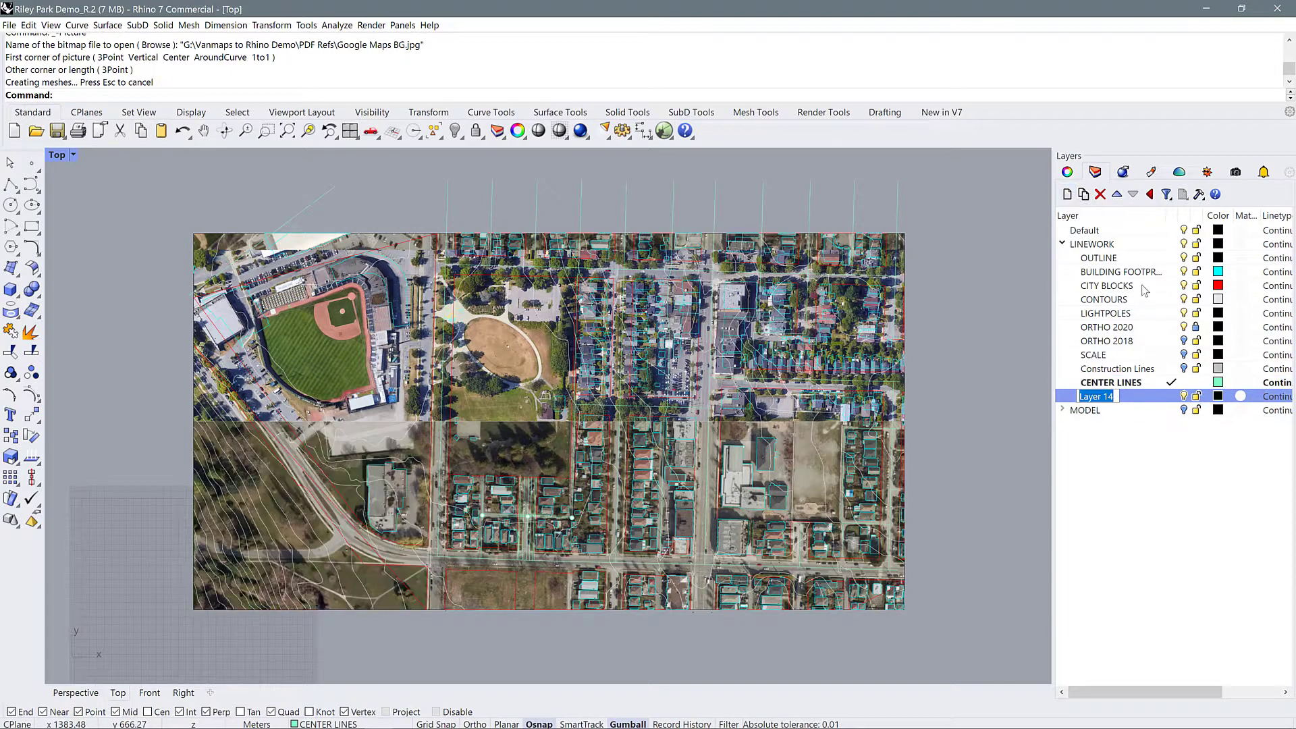
type("GOOGLE IMG")
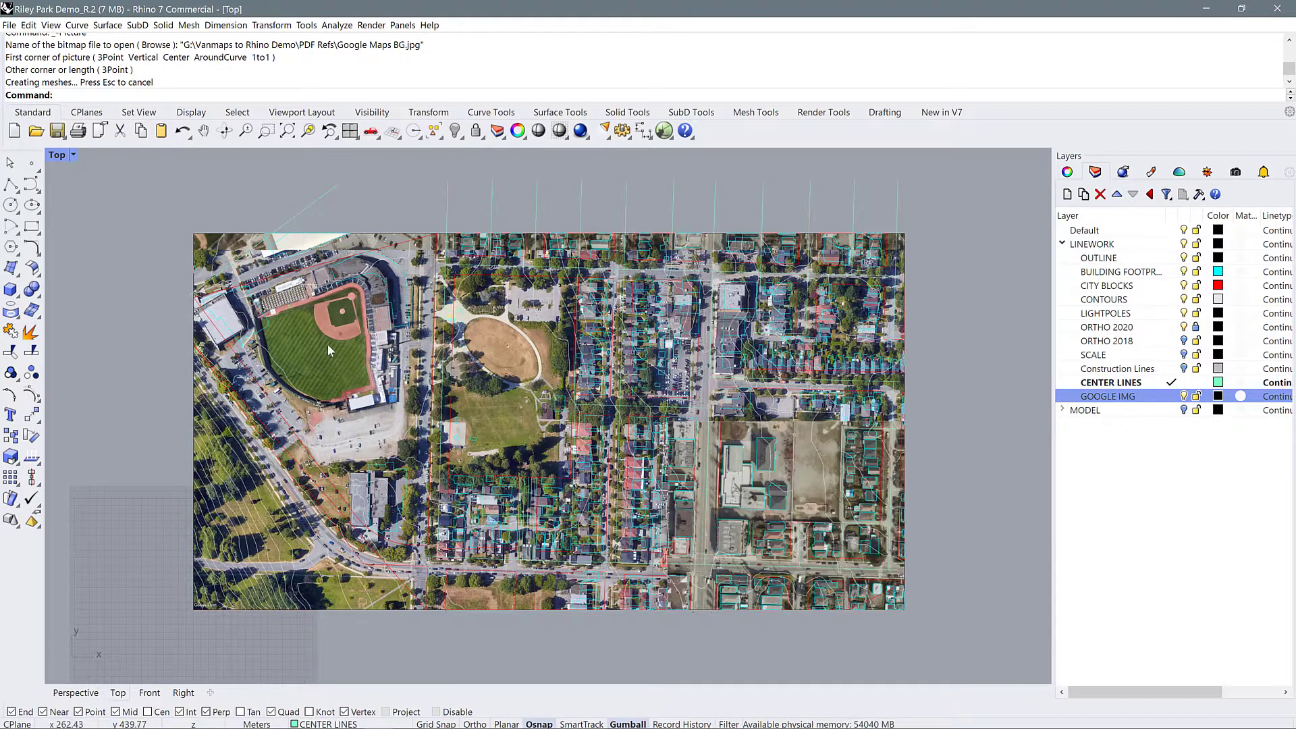
right_click(1104, 397)
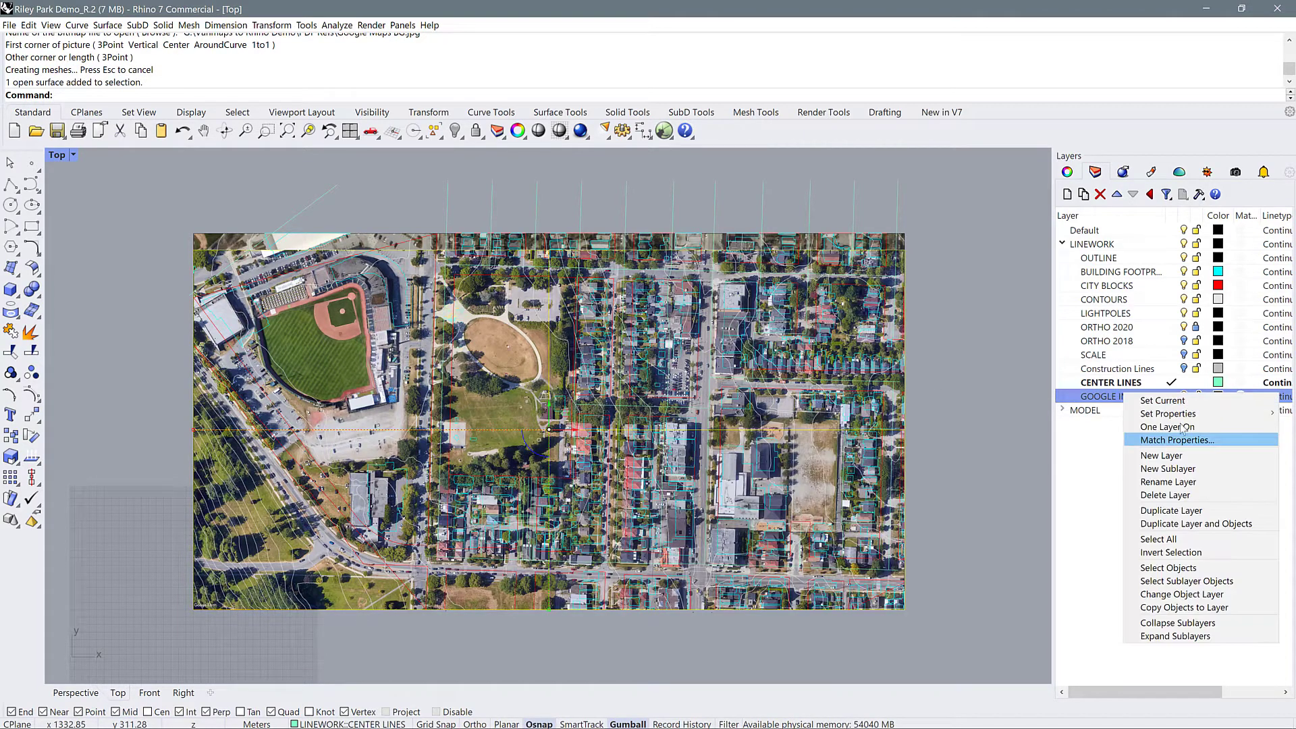
left_click(1182, 594)
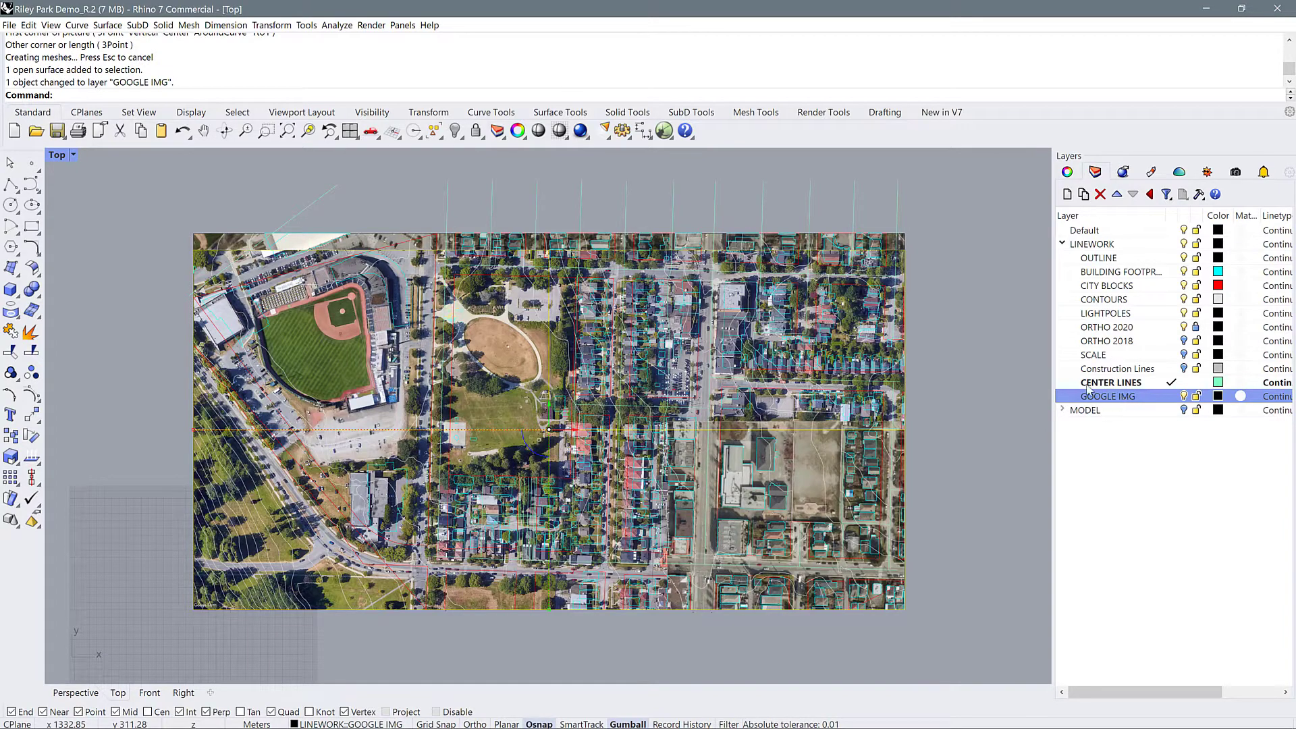
left_click(1067, 171)
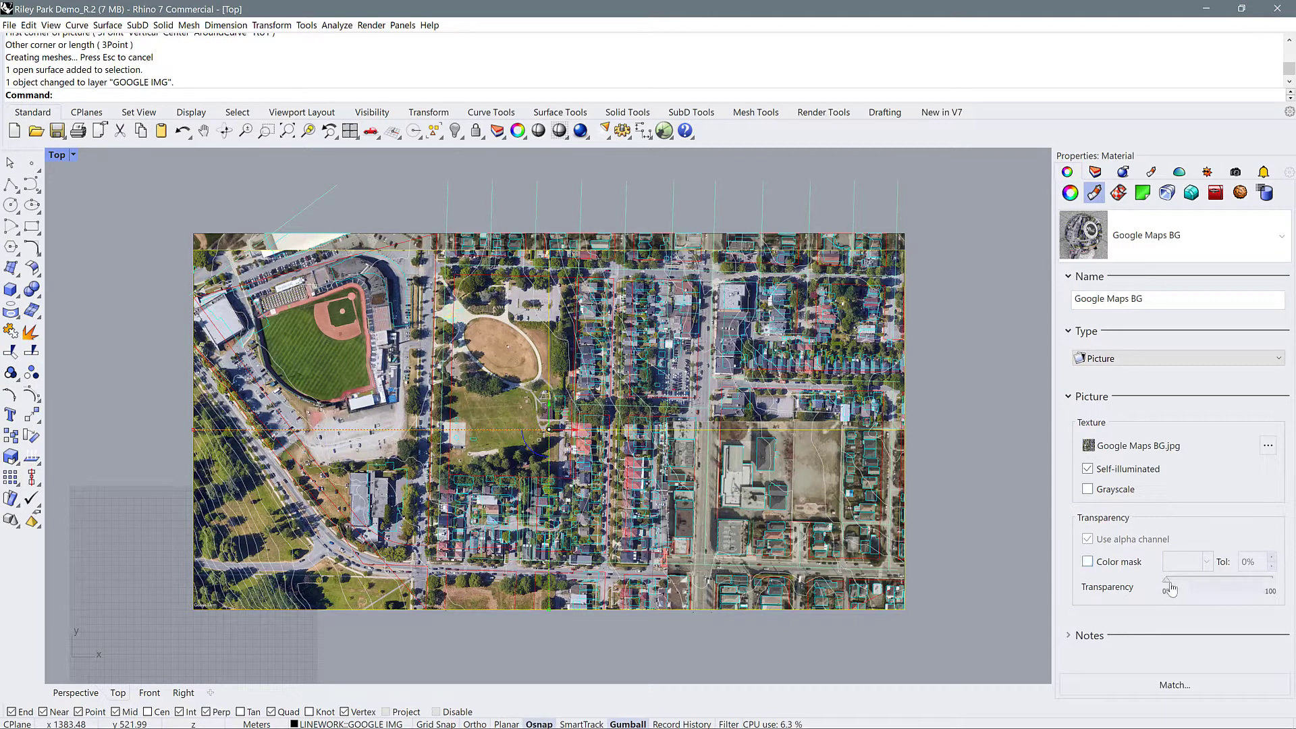
Drag the picture material's Transparency slider to about 52%.
left_click_drag(1171, 586, 1221, 586)
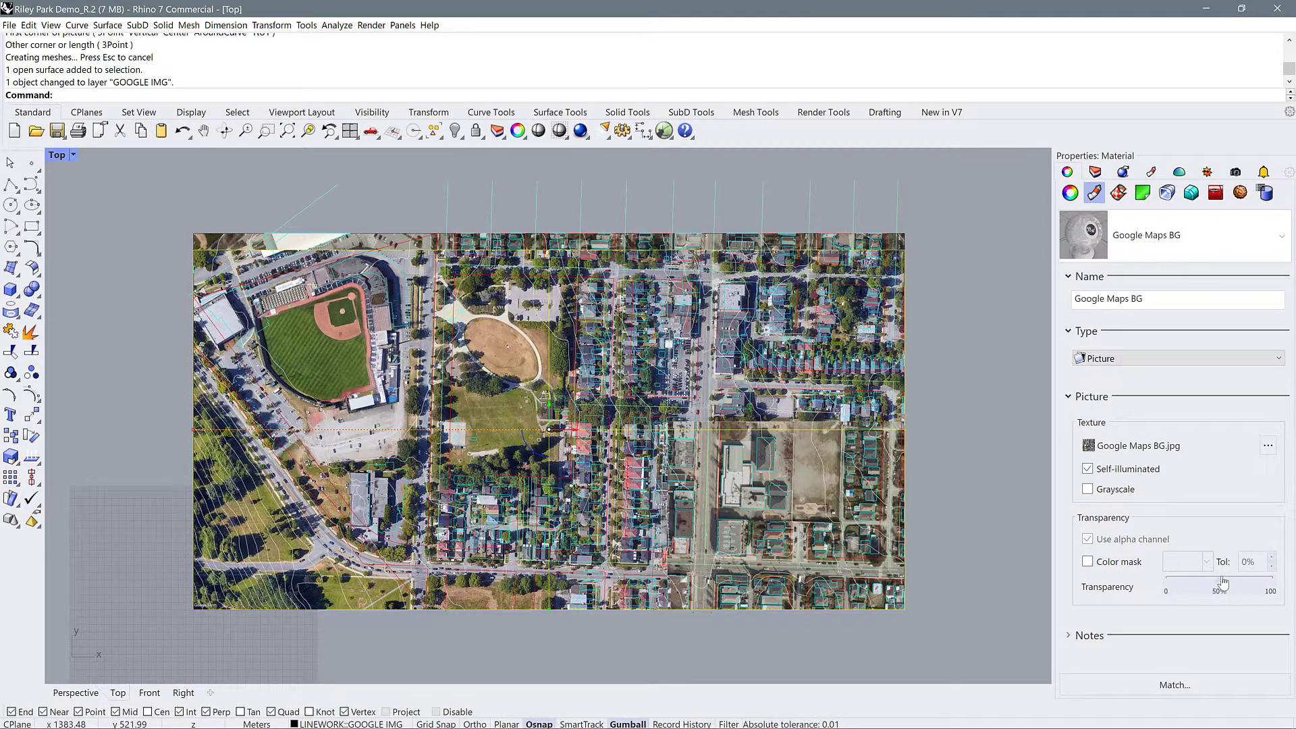
left_click_drag(1223, 588, 1218, 589)
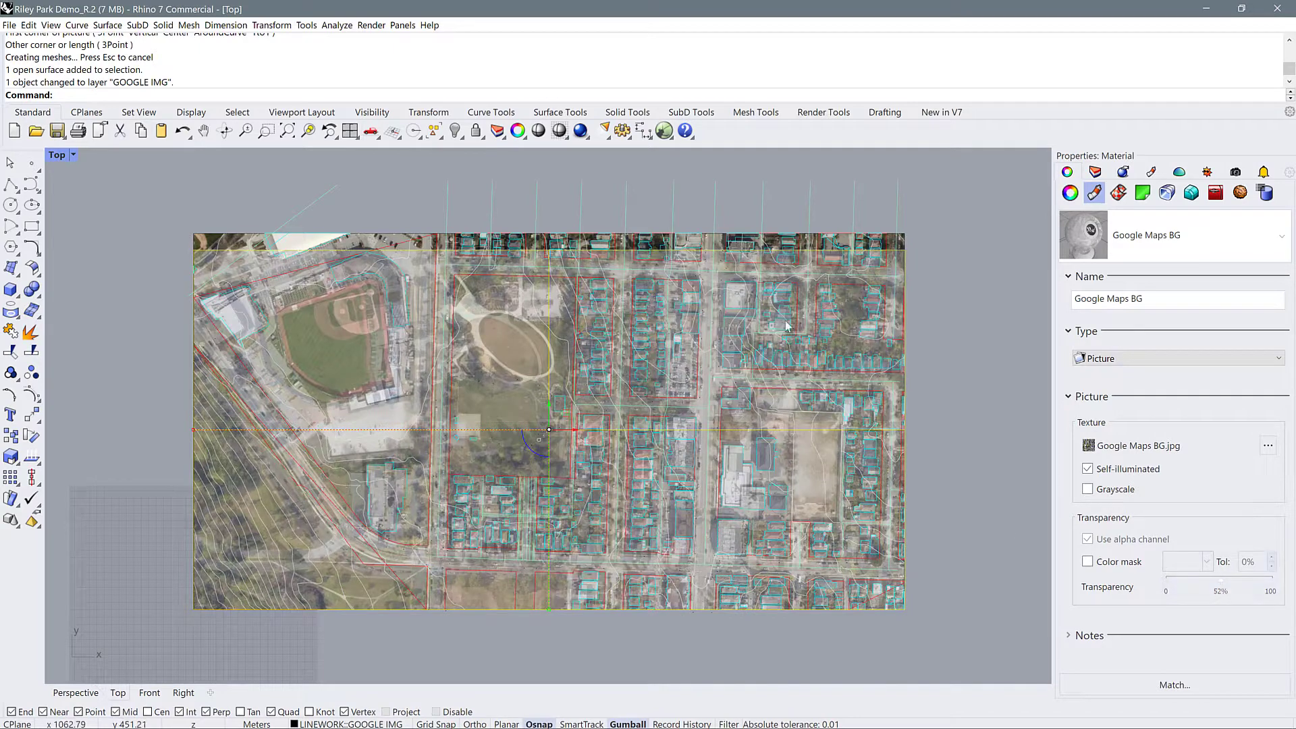
mouse_move(526, 409)
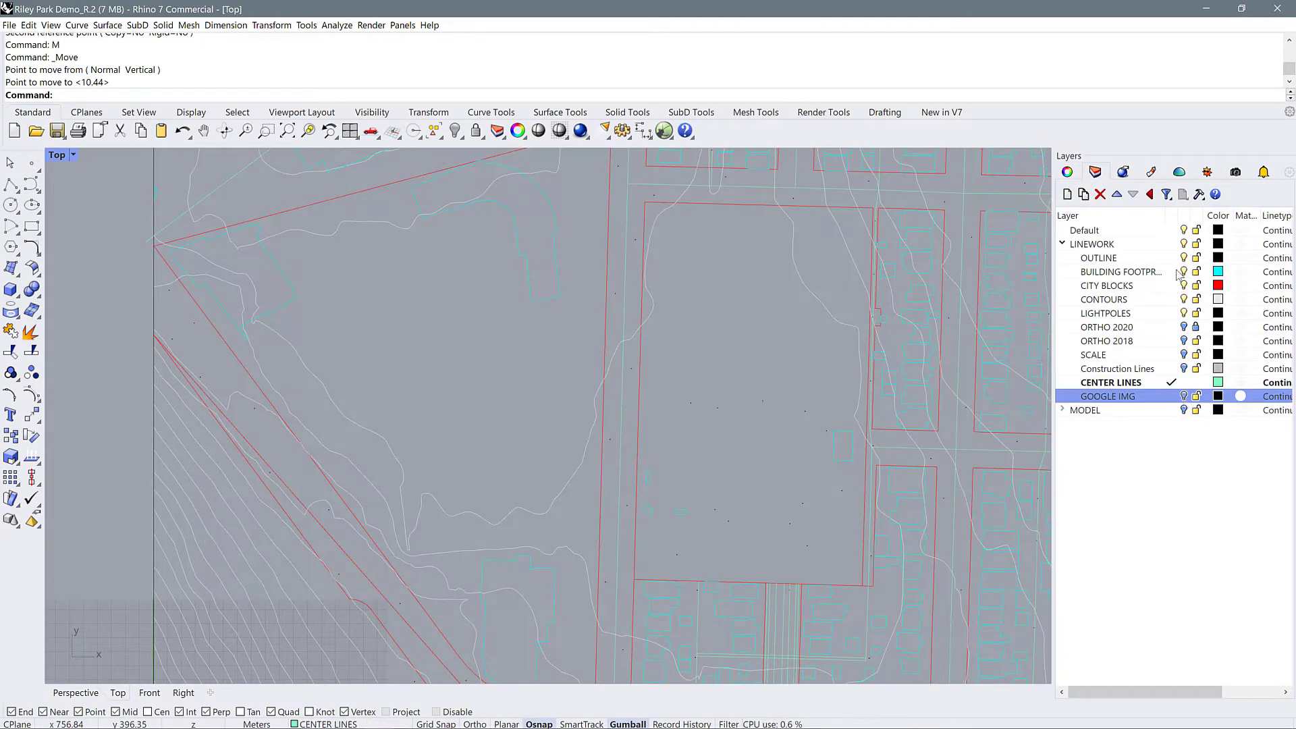
Drop the image at its aligned position over the linework and show the GOOGLE IMG layer again.
left_click(1182, 326)
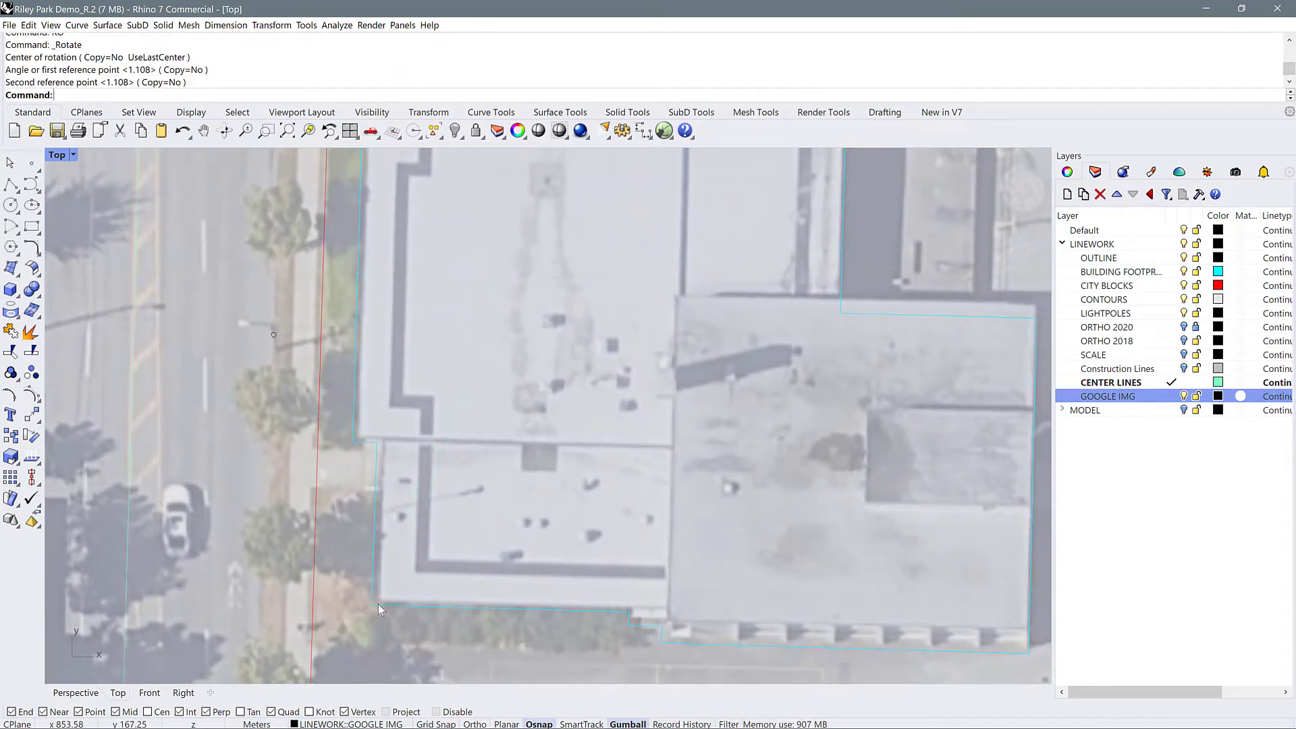
scroll("down", 3)
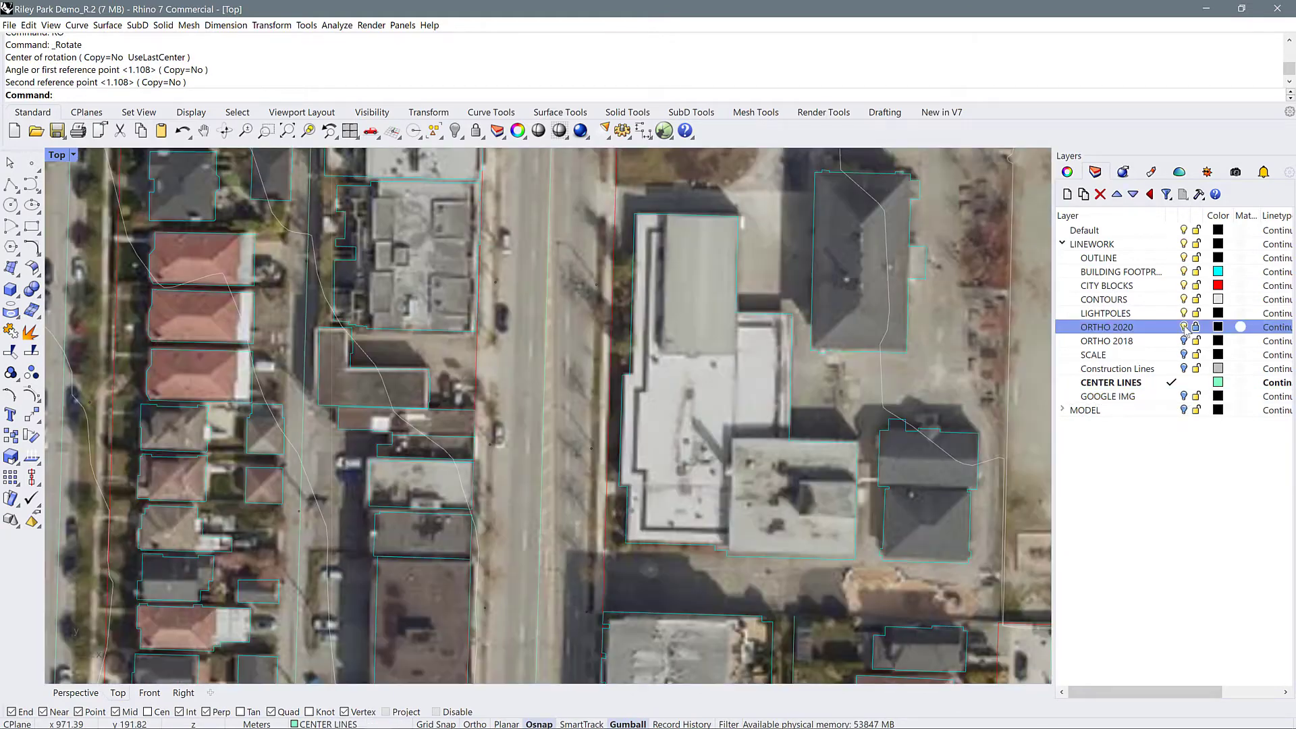
left_click(1182, 327)
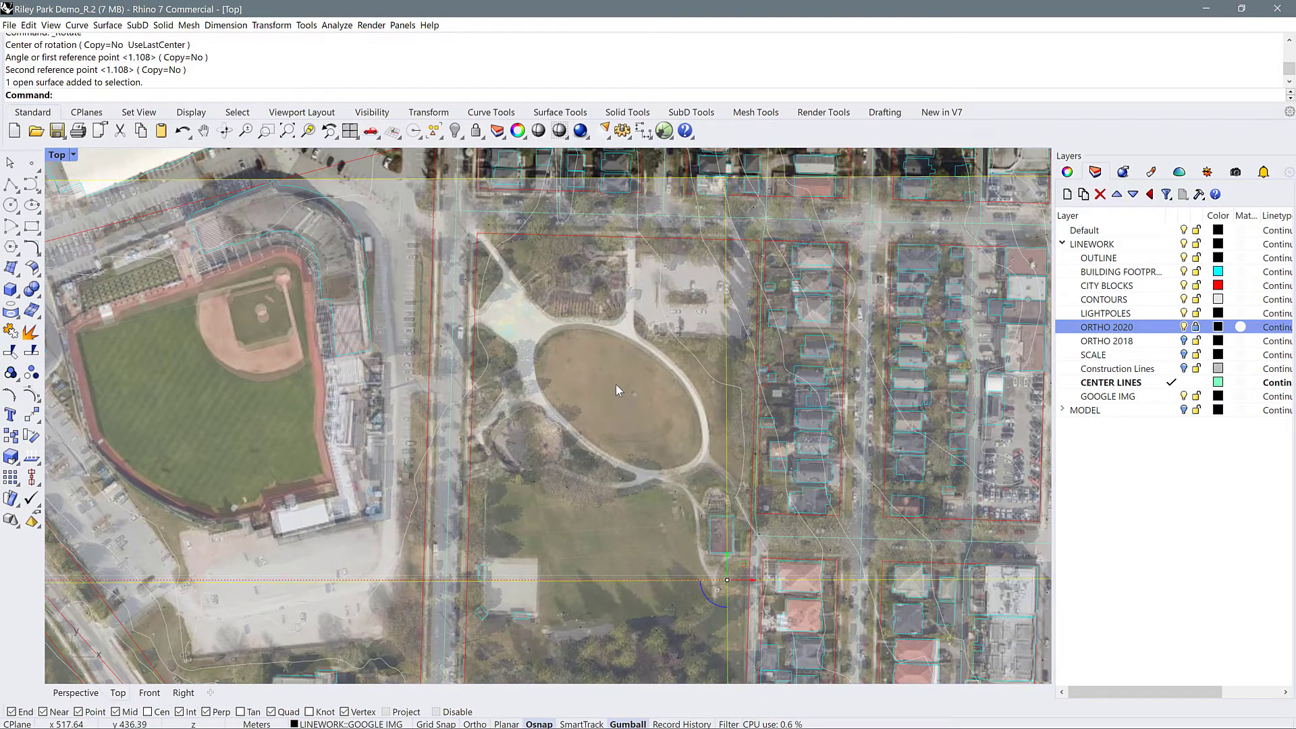
mouse_move(727, 574)
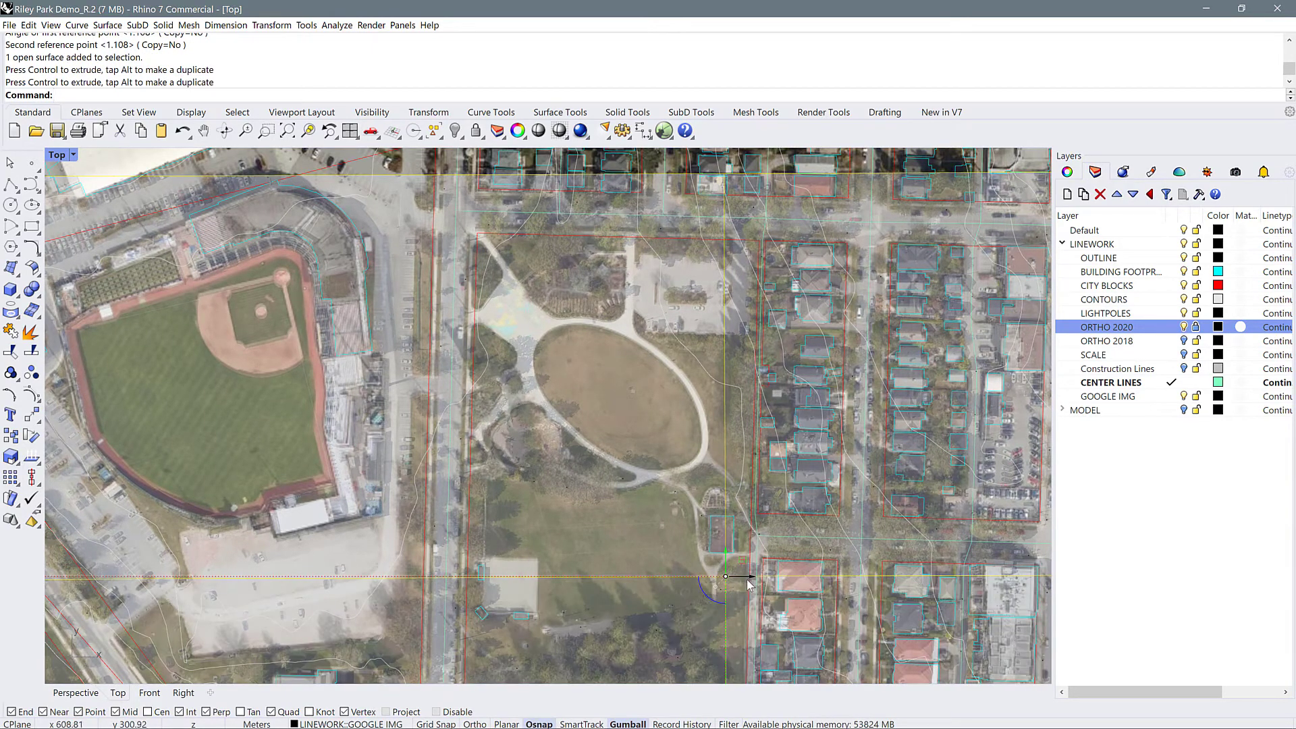
Undo the accidental gumball rotation and set the picture transparency back to 0.
key("Ctrl+z")
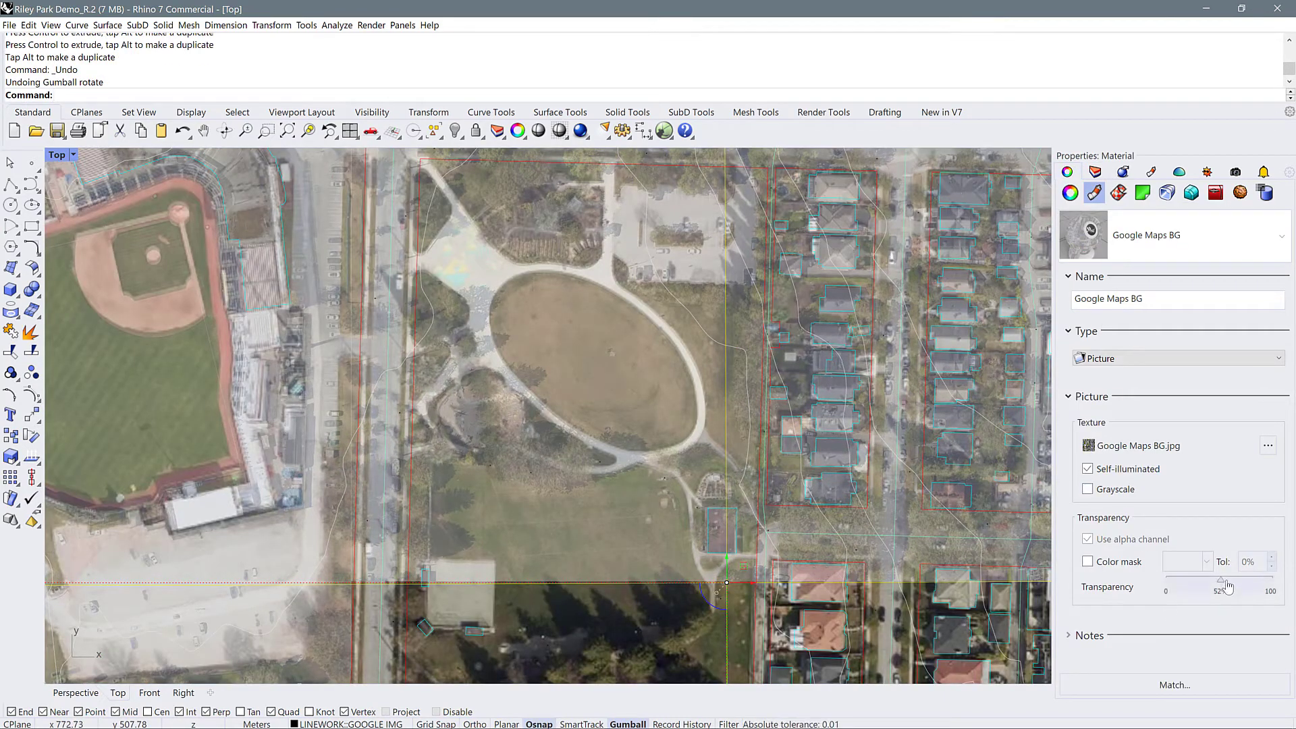
left_click_drag(1221, 583, 1163, 583)
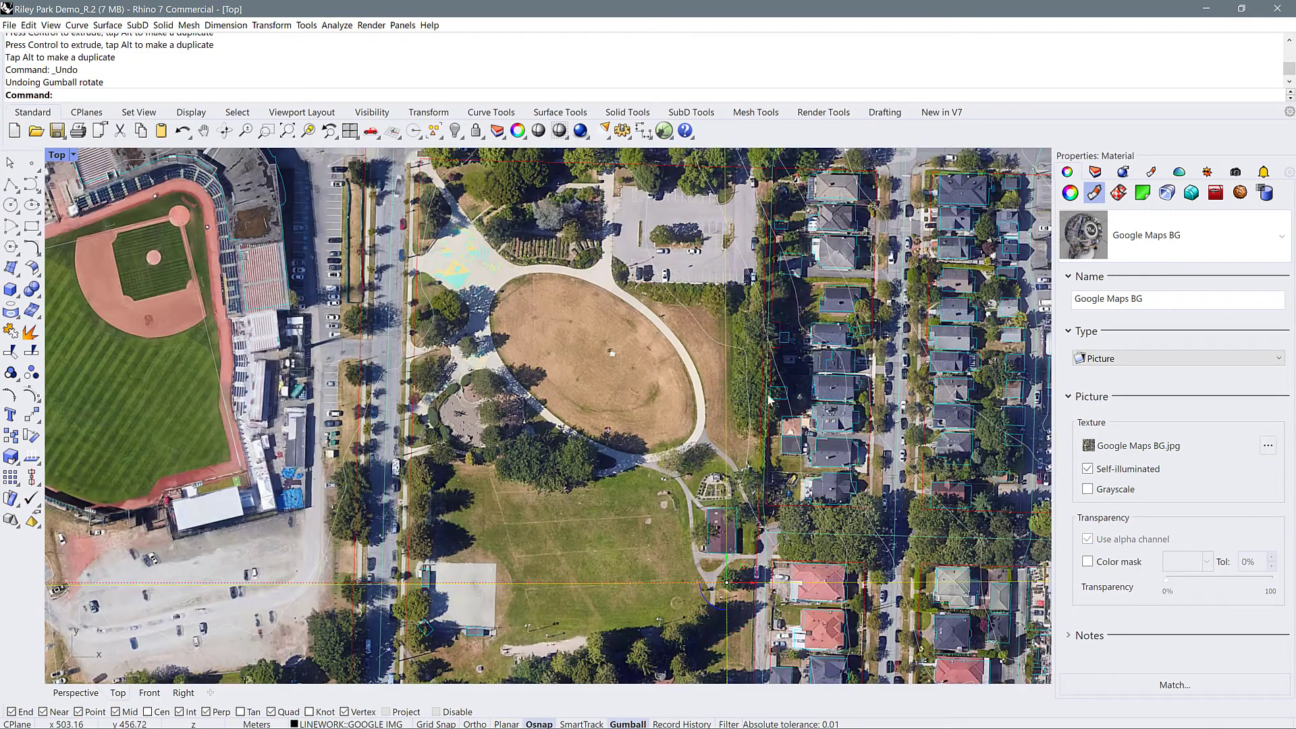
left_click(1094, 171)
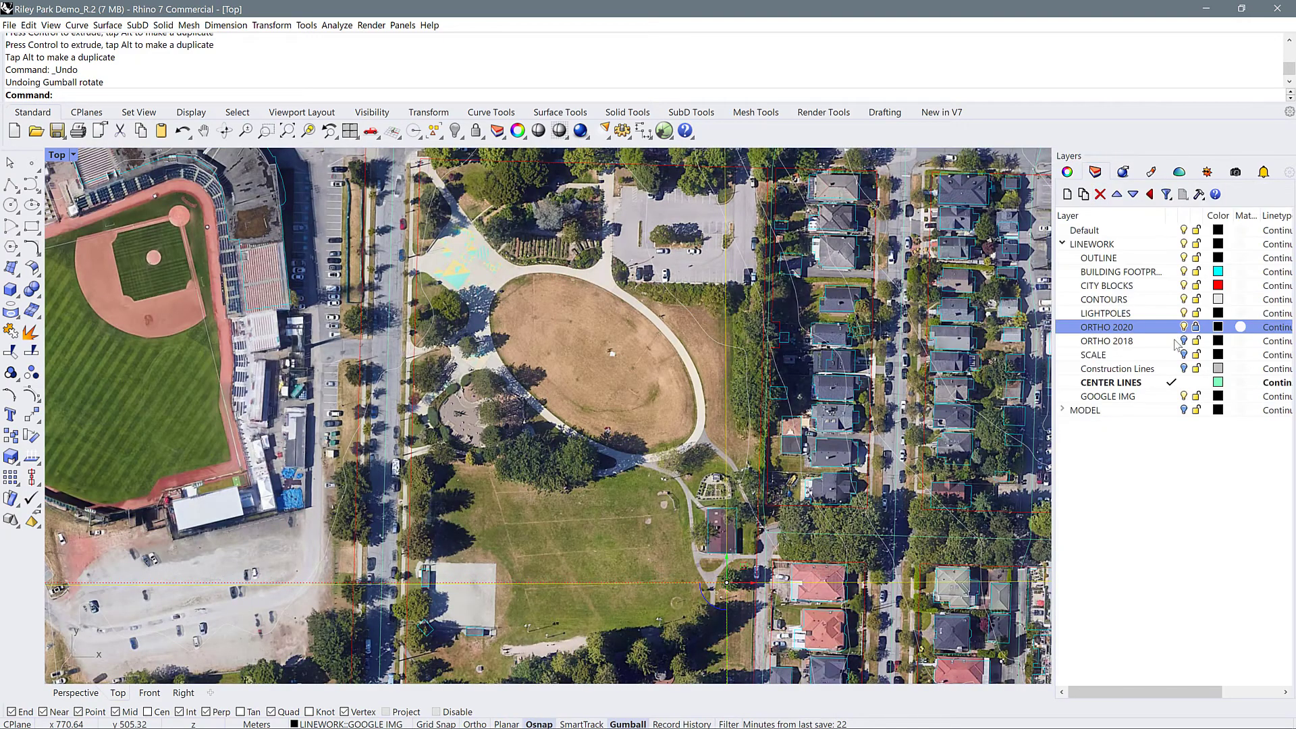